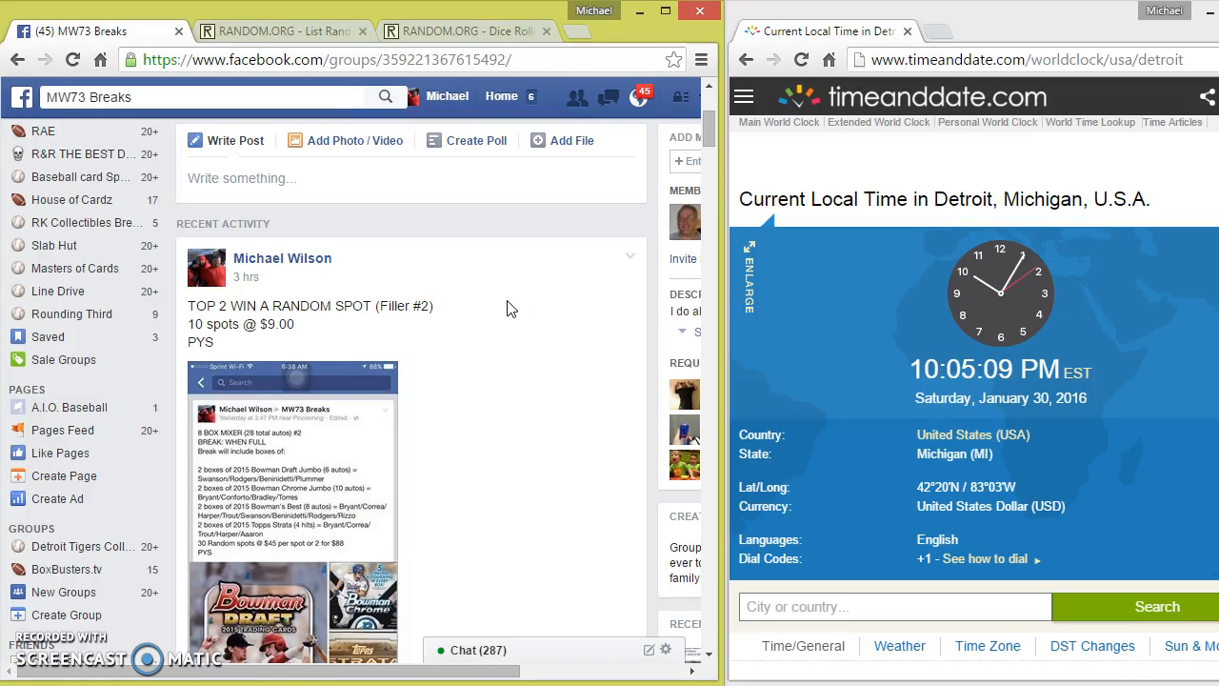
- Comment 'LIVE' on the 10-spot break post in the MW73 Breaks group
{"action": "scroll", "scroll_direction": "down", "scroll_amount": 3}
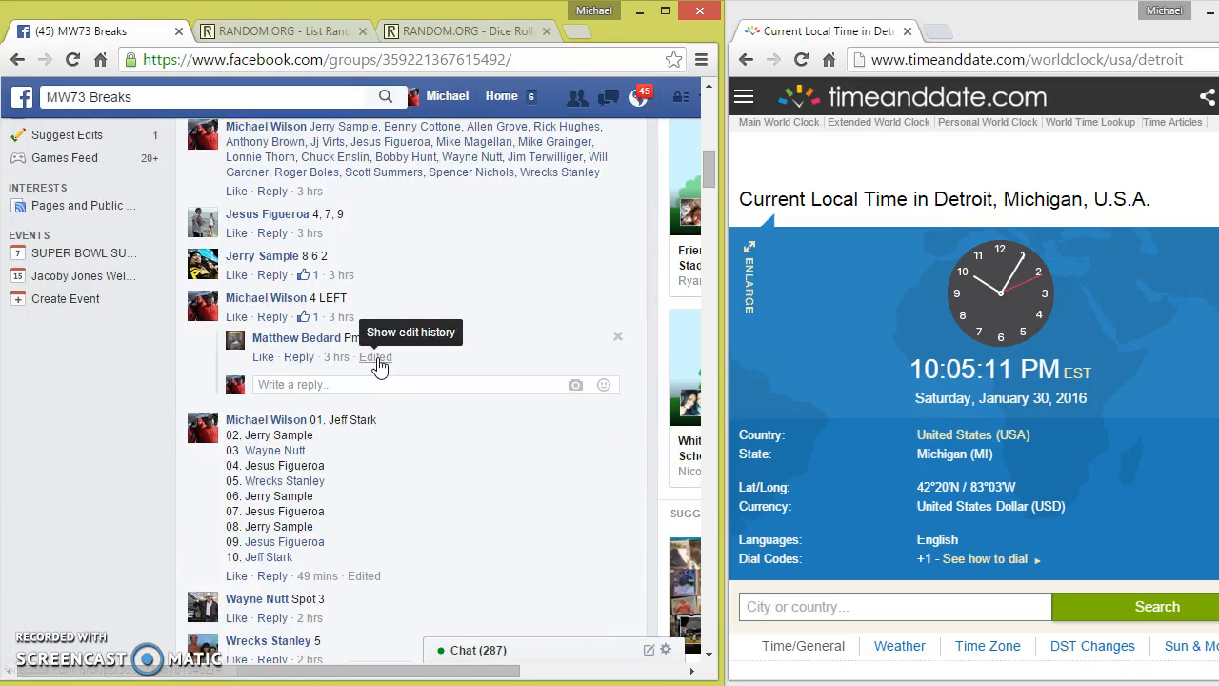
{"action": "scroll", "scroll_direction": "down", "scroll_amount": 3}
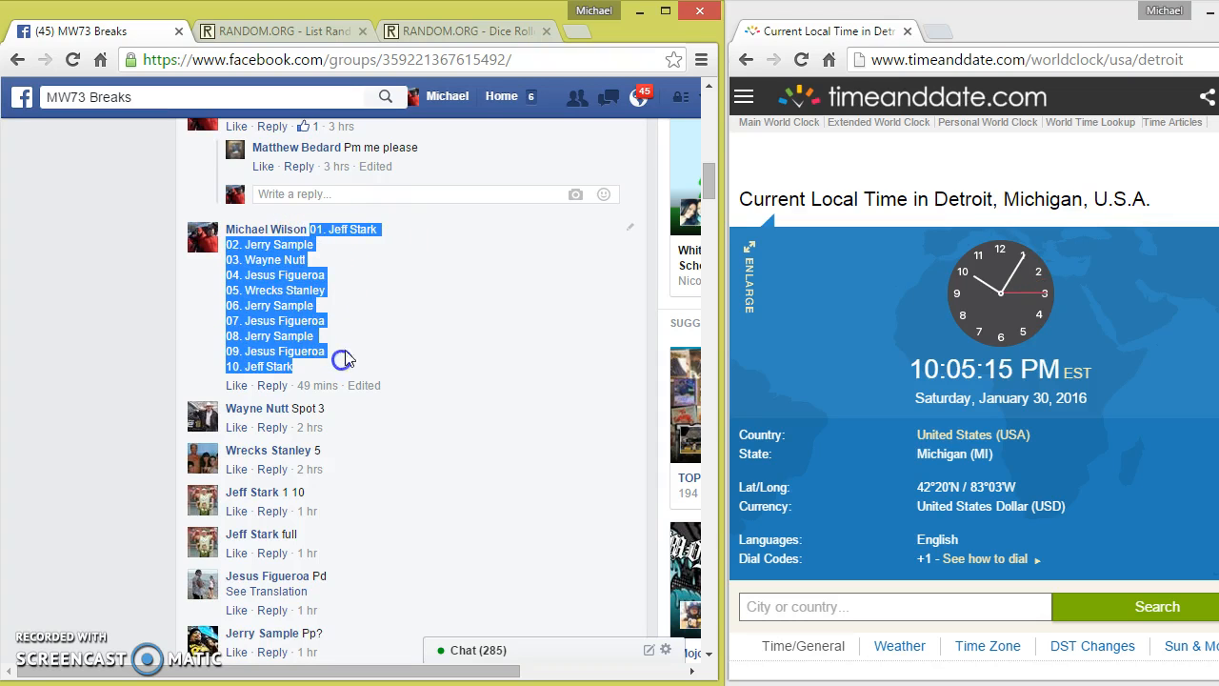
{"action": "scroll", "scroll_direction": "down", "scroll_amount": 3}
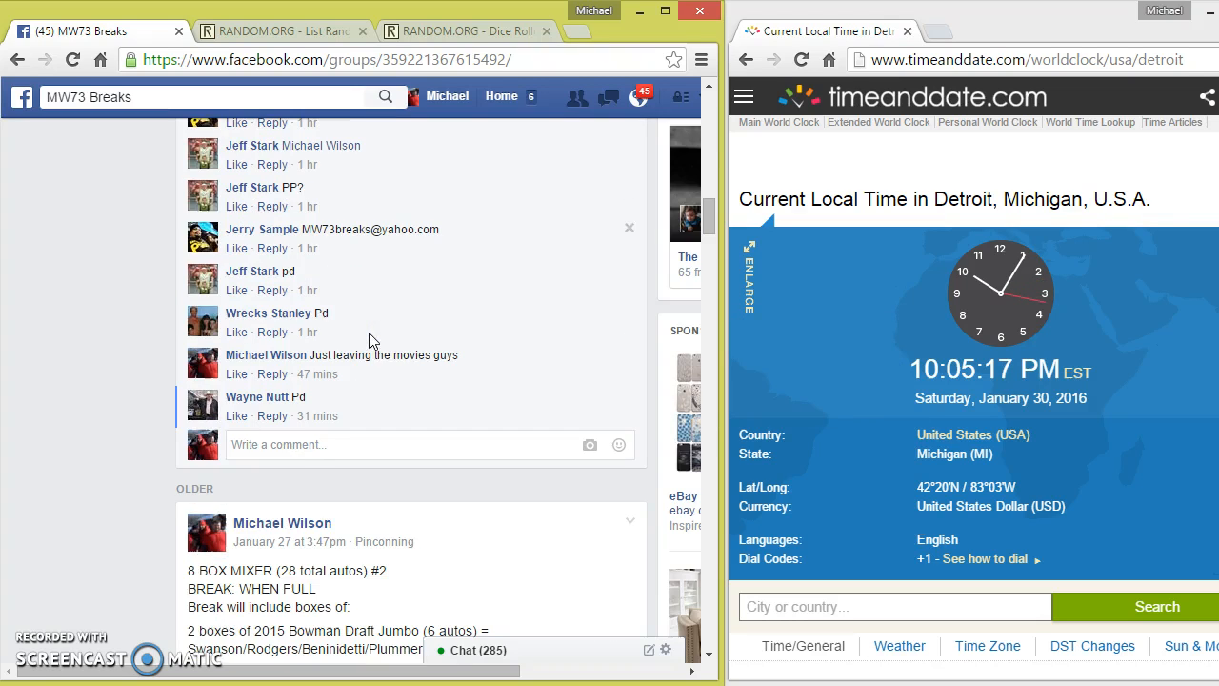
{"action": "left_click", "coordinate": [305, 444]}
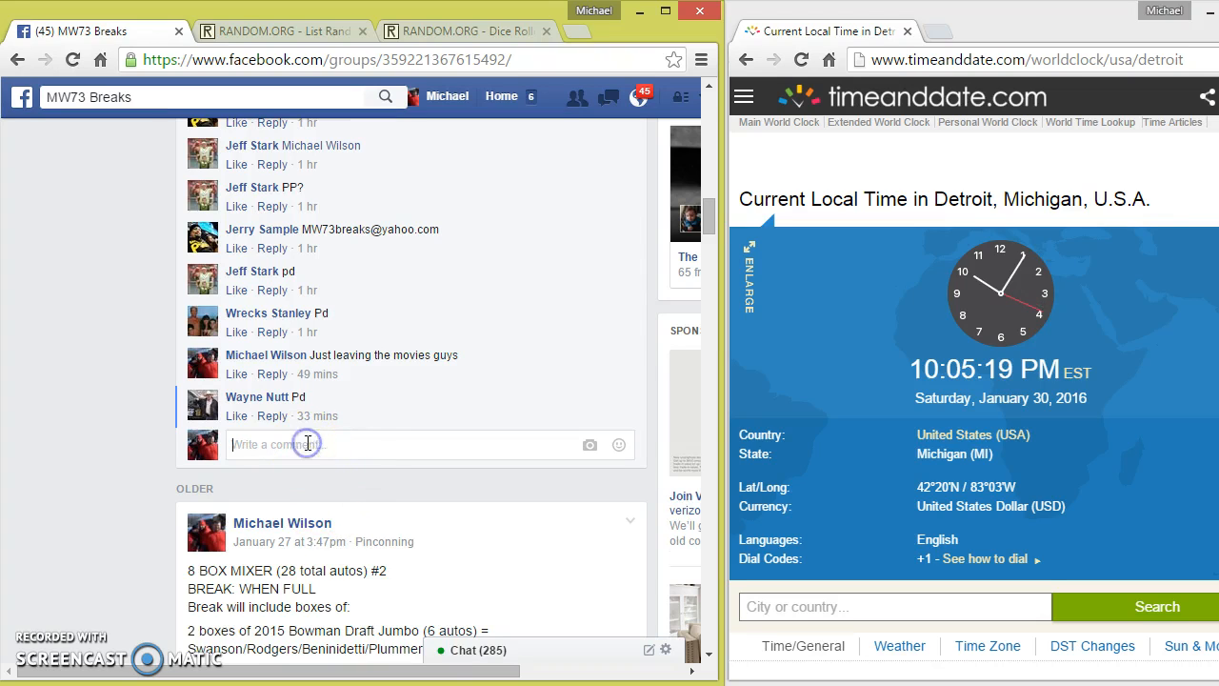
{"action": "type", "text": "Li"}
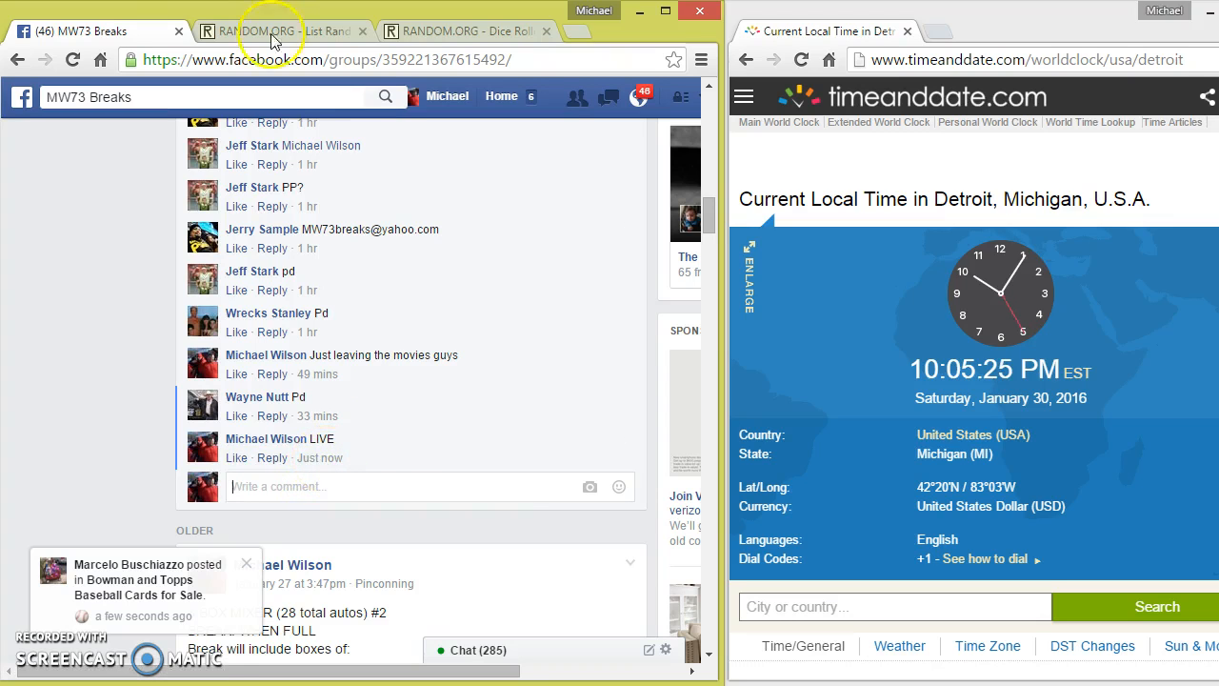
- Roll two dice on RANDOM.ORG's Dice Roller, getting a five and a three
{"action": "right_click", "coordinate": [155, 396]}
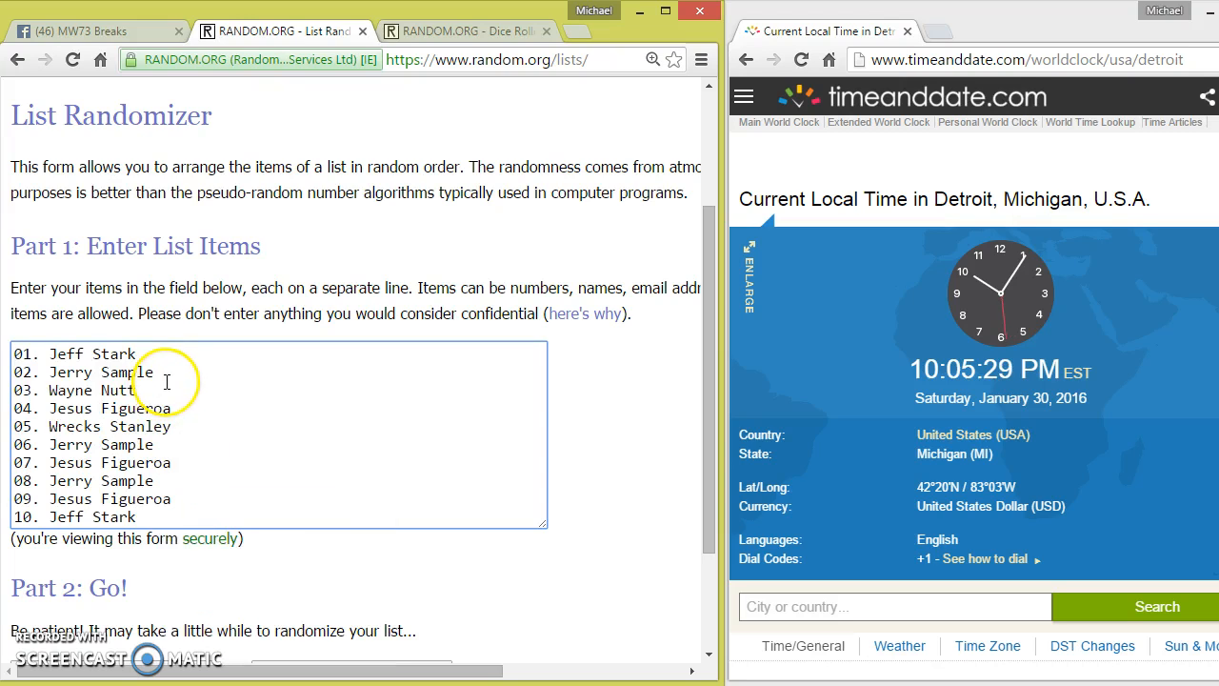
{"action": "mouse_move", "coordinate": [174, 416]}
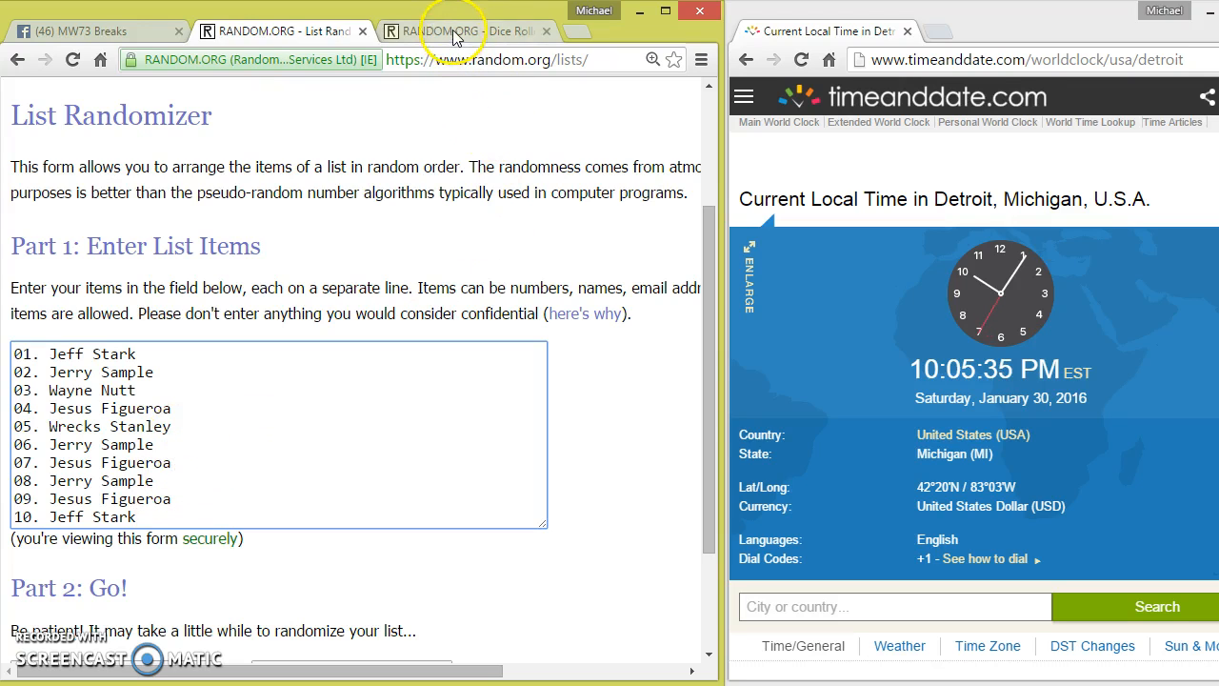
{"action": "left_click", "coordinate": [466, 30]}
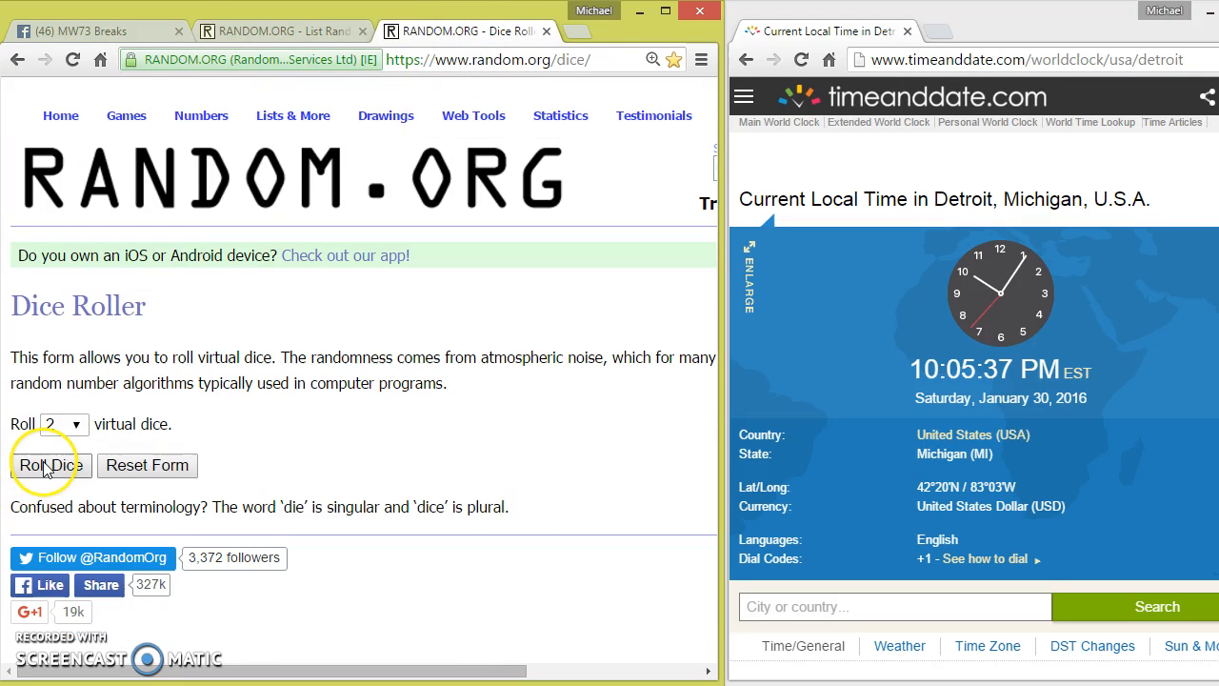
{"action": "left_click", "coordinate": [50, 465]}
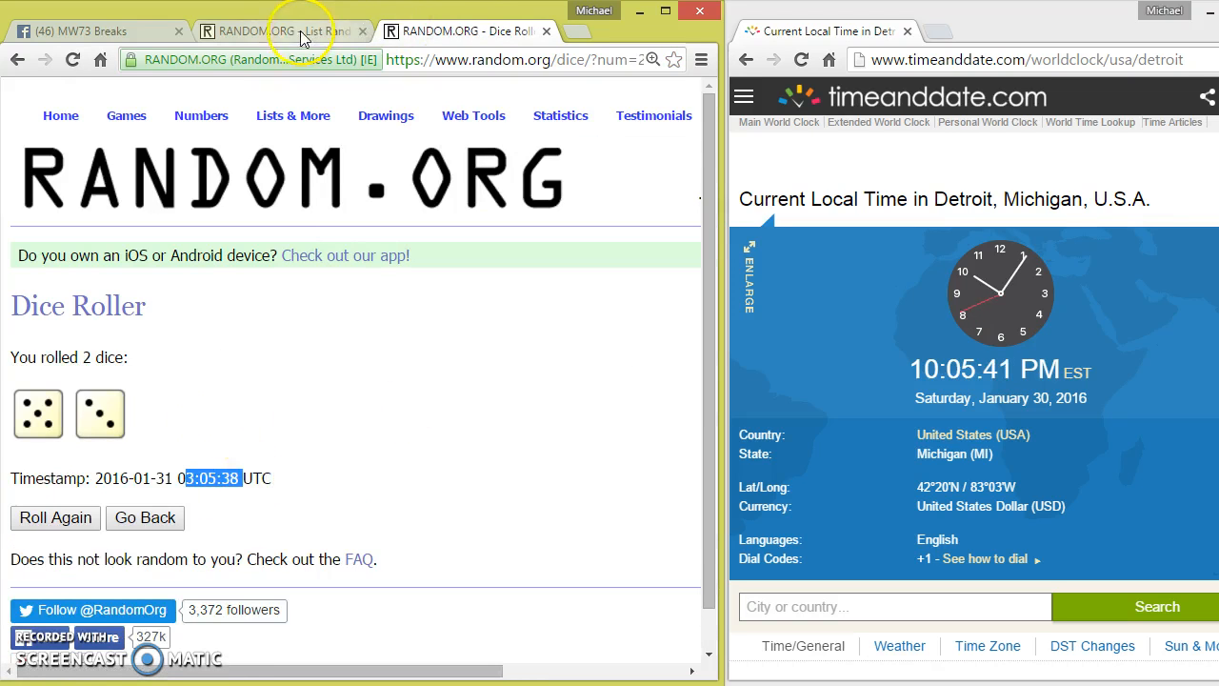
- Randomize the ten-name break list once, then reshuffle it six more times
{"action": "left_click", "coordinate": [276, 30]}
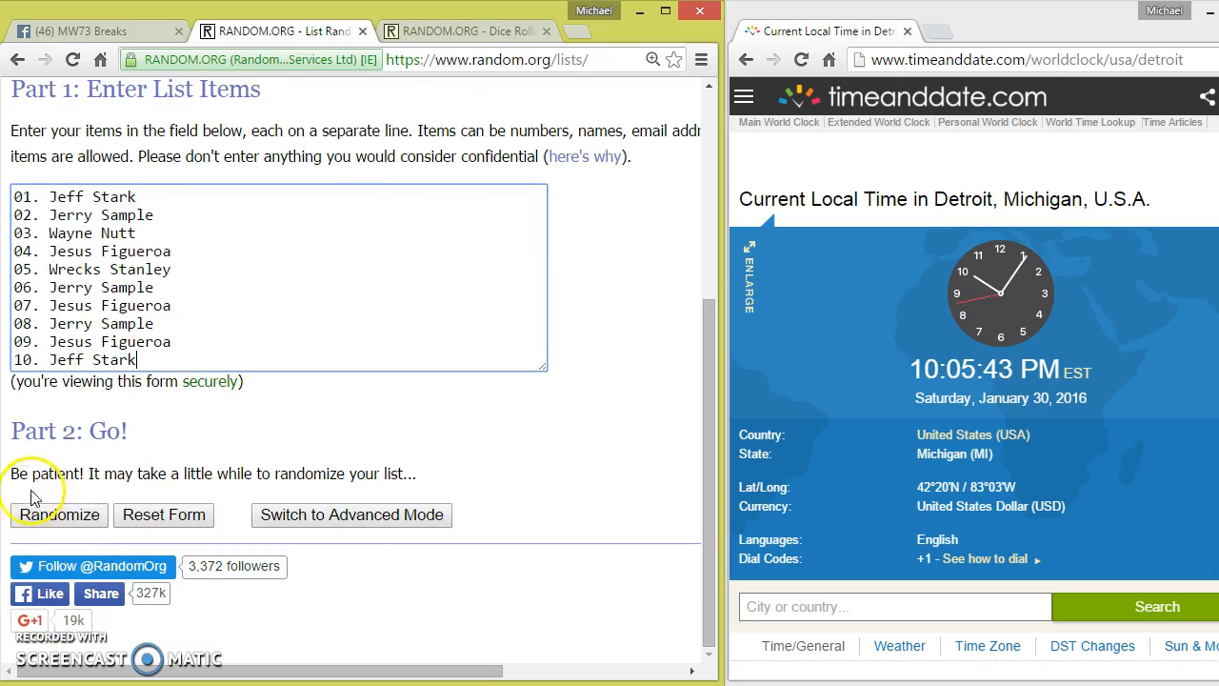
{"action": "left_click", "coordinate": [59, 515]}
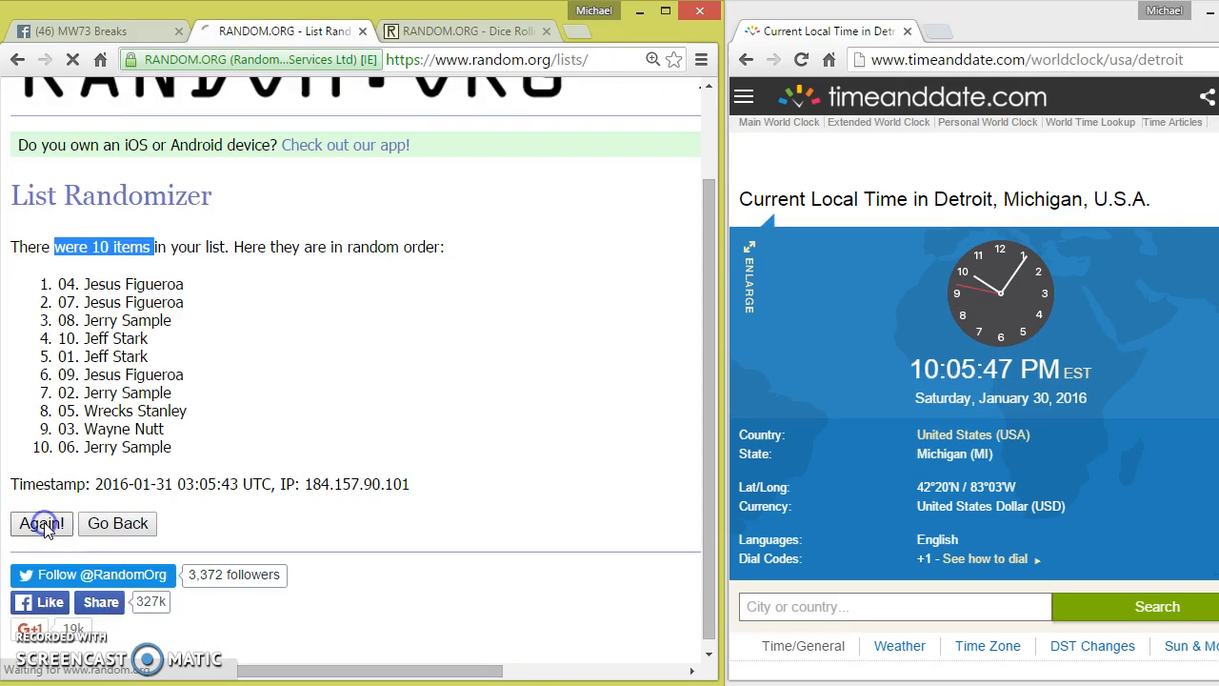
{"action": "left_click", "coordinate": [41, 524]}
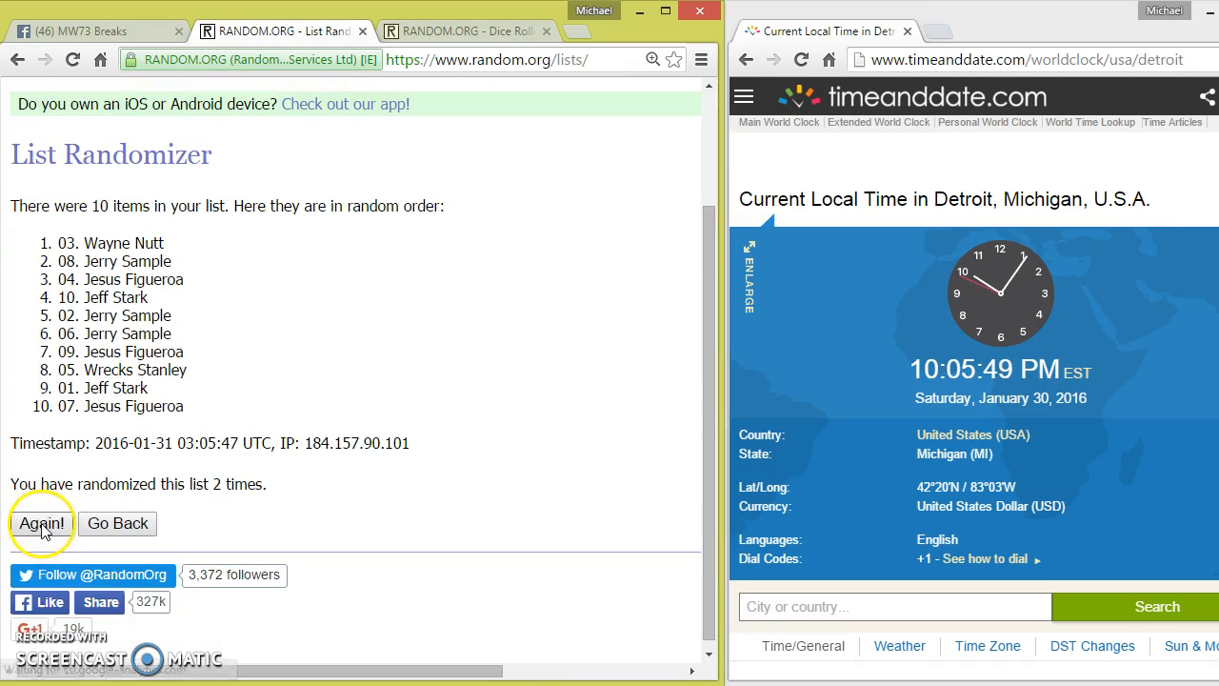
{"action": "left_click", "coordinate": [41, 523]}
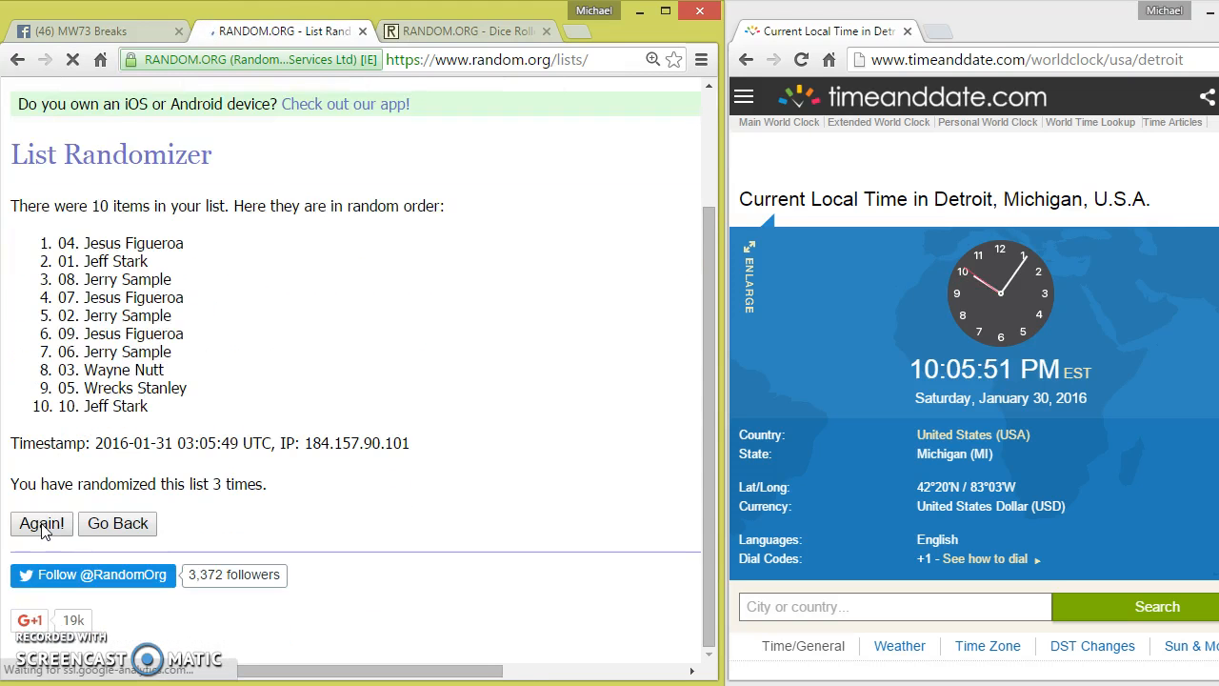
{"action": "left_click", "coordinate": [41, 523]}
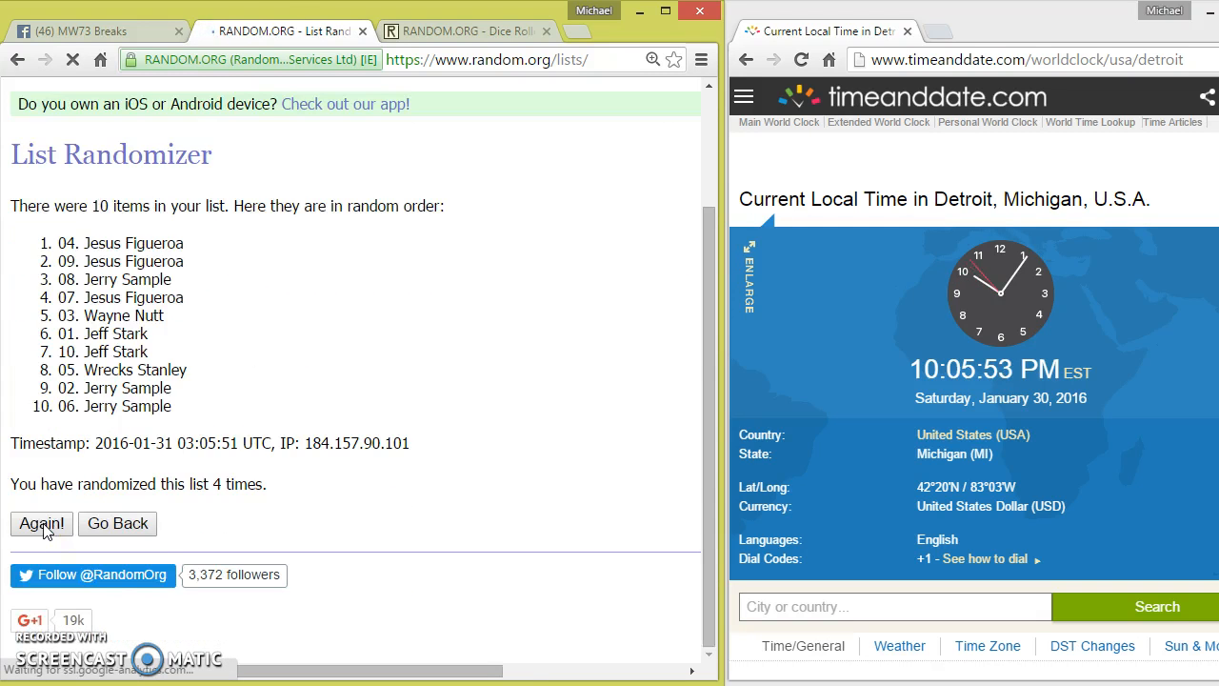
{"action": "left_click", "coordinate": [41, 523]}
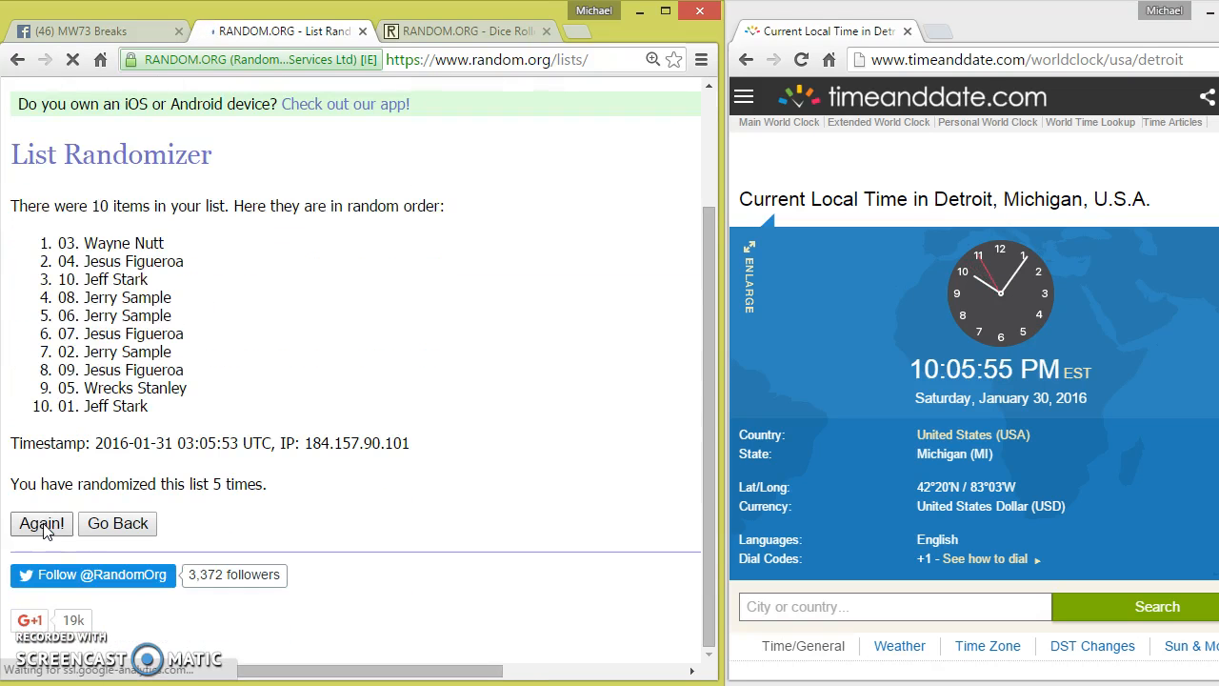
{"action": "left_click", "coordinate": [41, 523]}
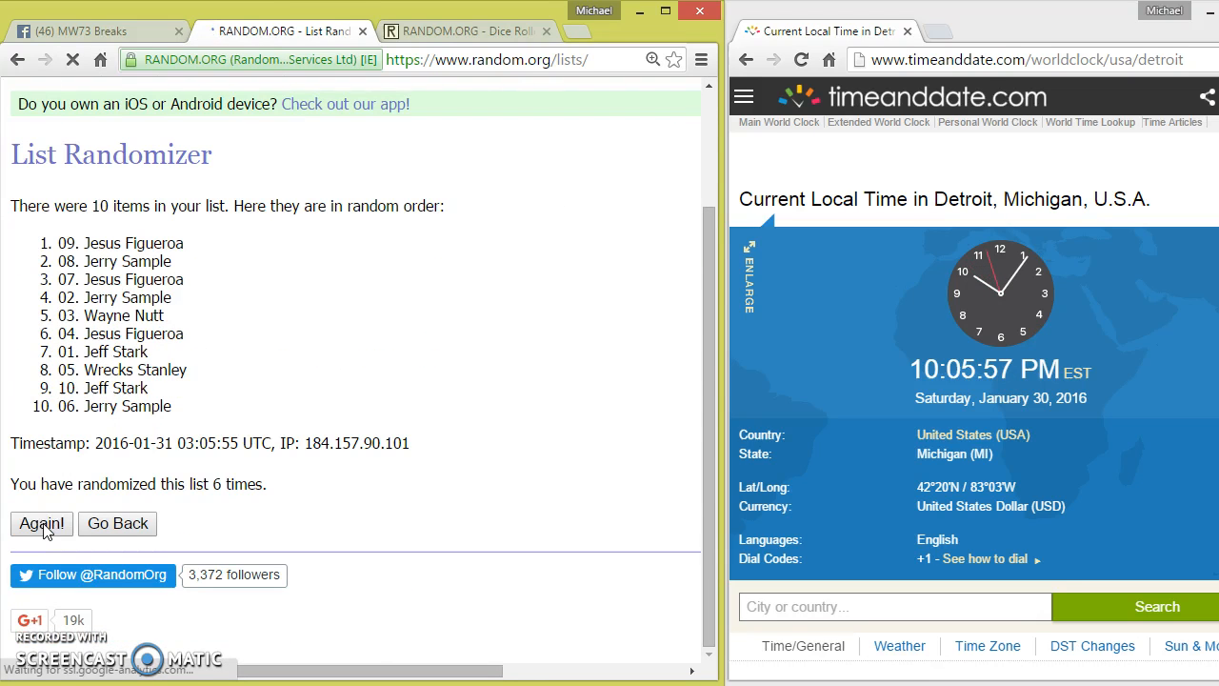
{"action": "left_click", "coordinate": [41, 524]}
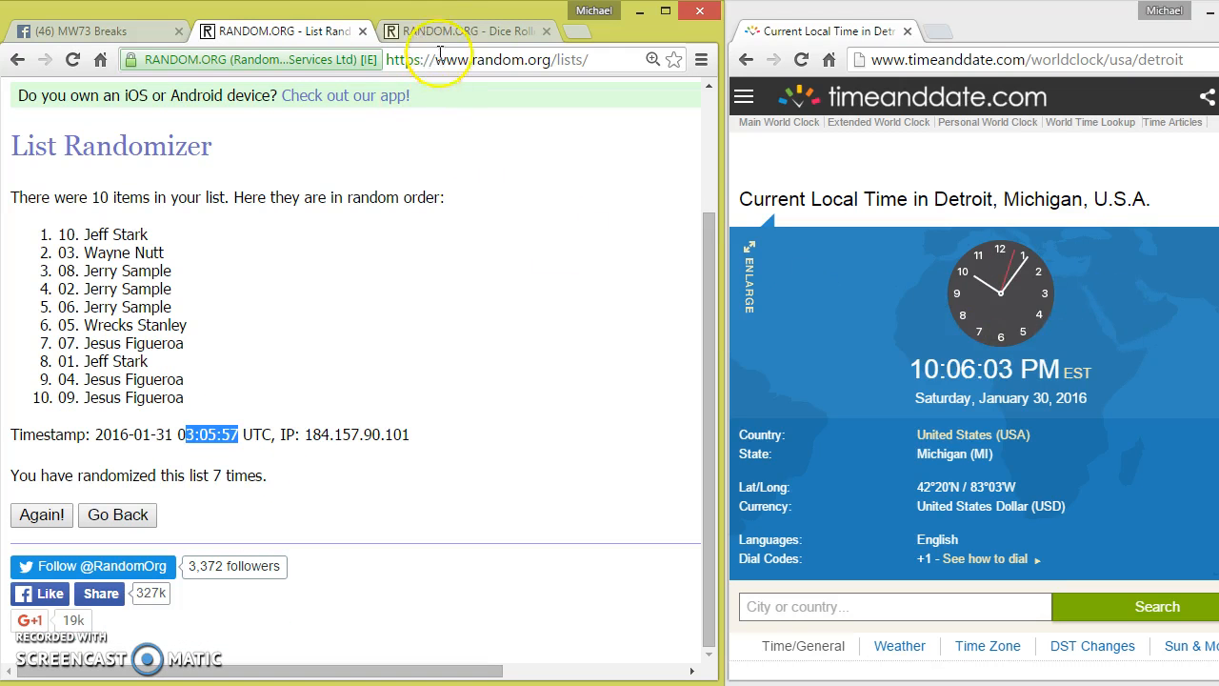
- Recheck the dice result and shuffle the break list an eighth time
{"action": "left_click", "coordinate": [467, 30]}
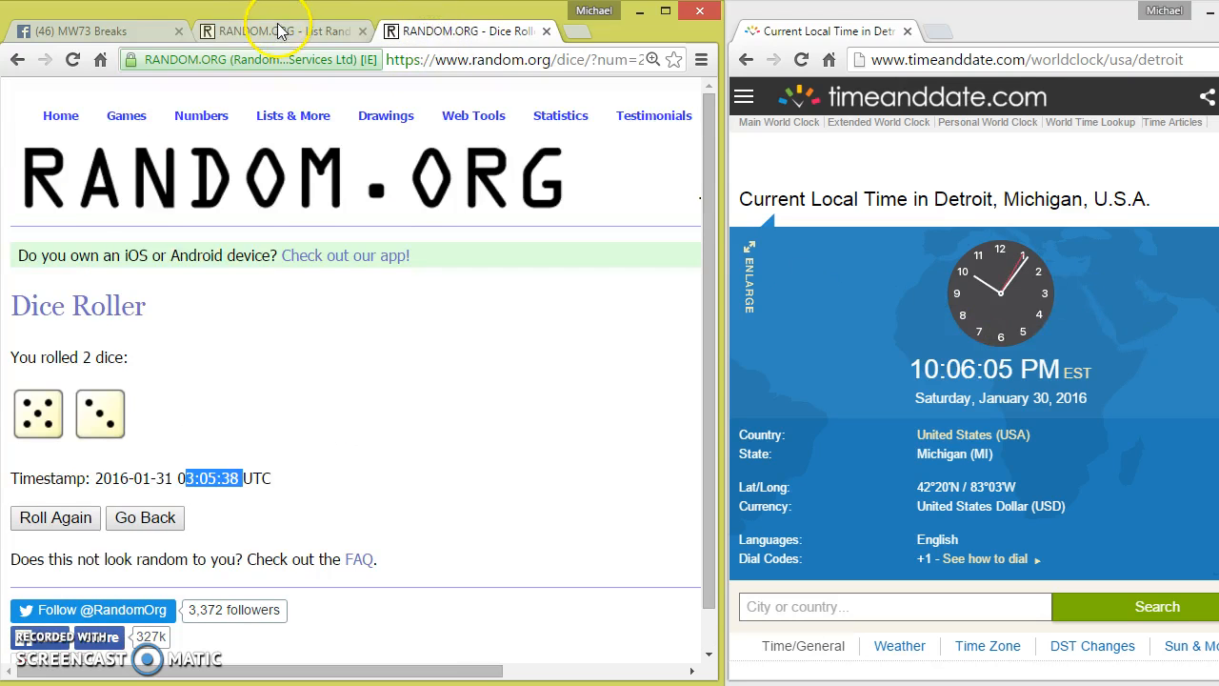
{"action": "left_click", "coordinate": [276, 31]}
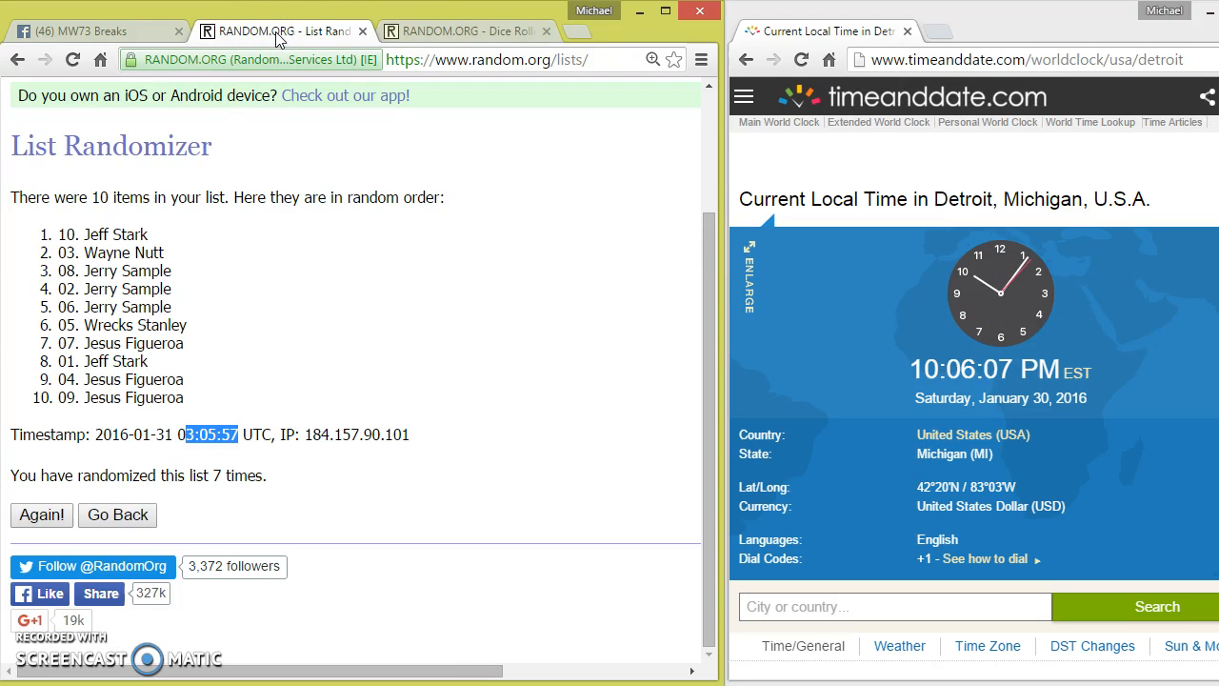
{"action": "left_click", "coordinate": [42, 515]}
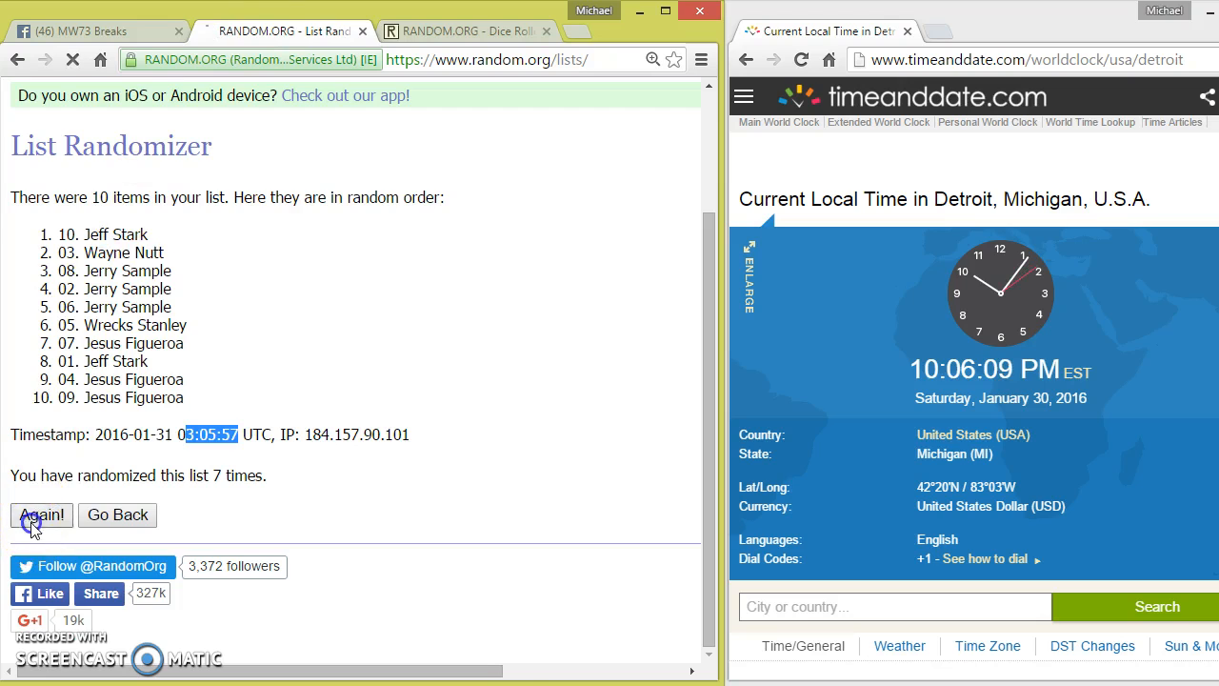
{"action": "left_click", "coordinate": [41, 514]}
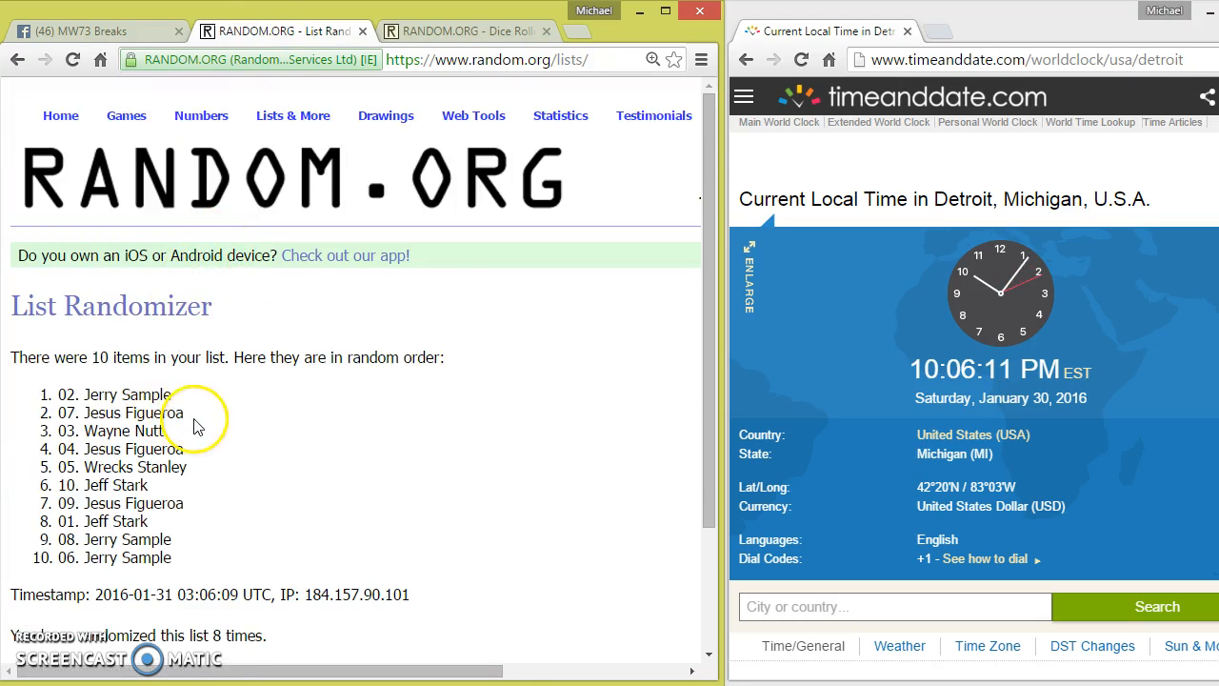
- Highlight the top two winning names and start a new Facebook group comment
{"action": "left_click_drag", "start_coordinate": [57, 394], "coordinate": [174, 413]}
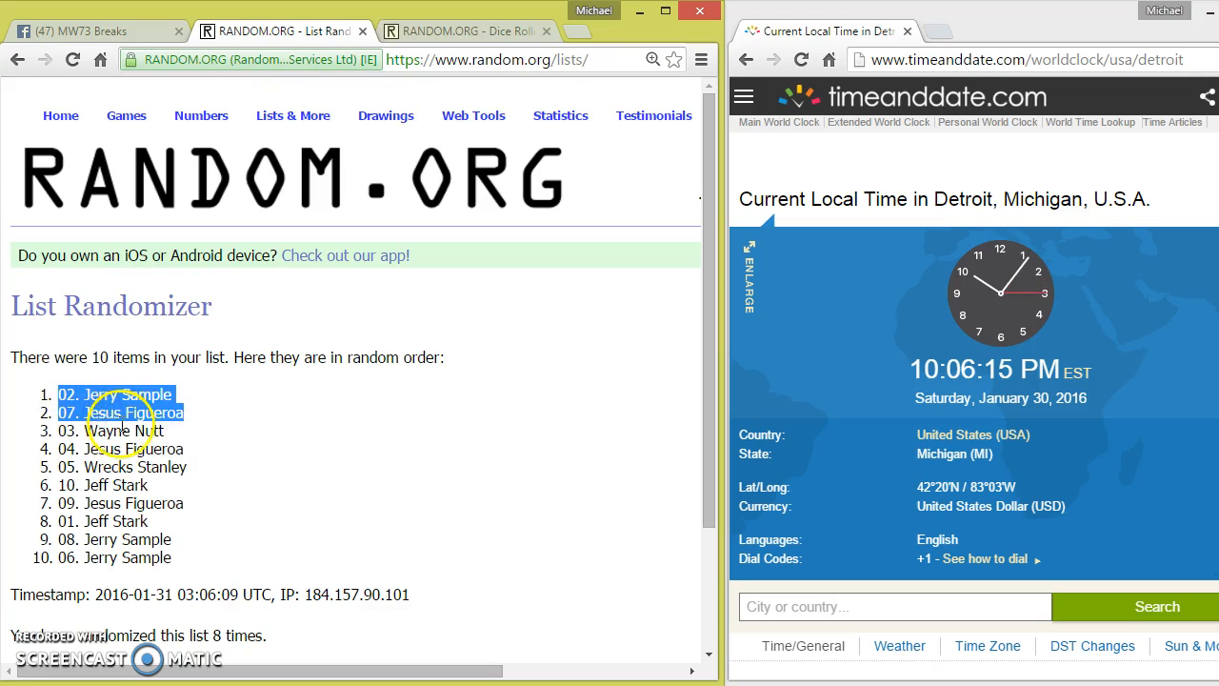
{"action": "scroll", "scroll_direction": "down", "scroll_amount": 3}
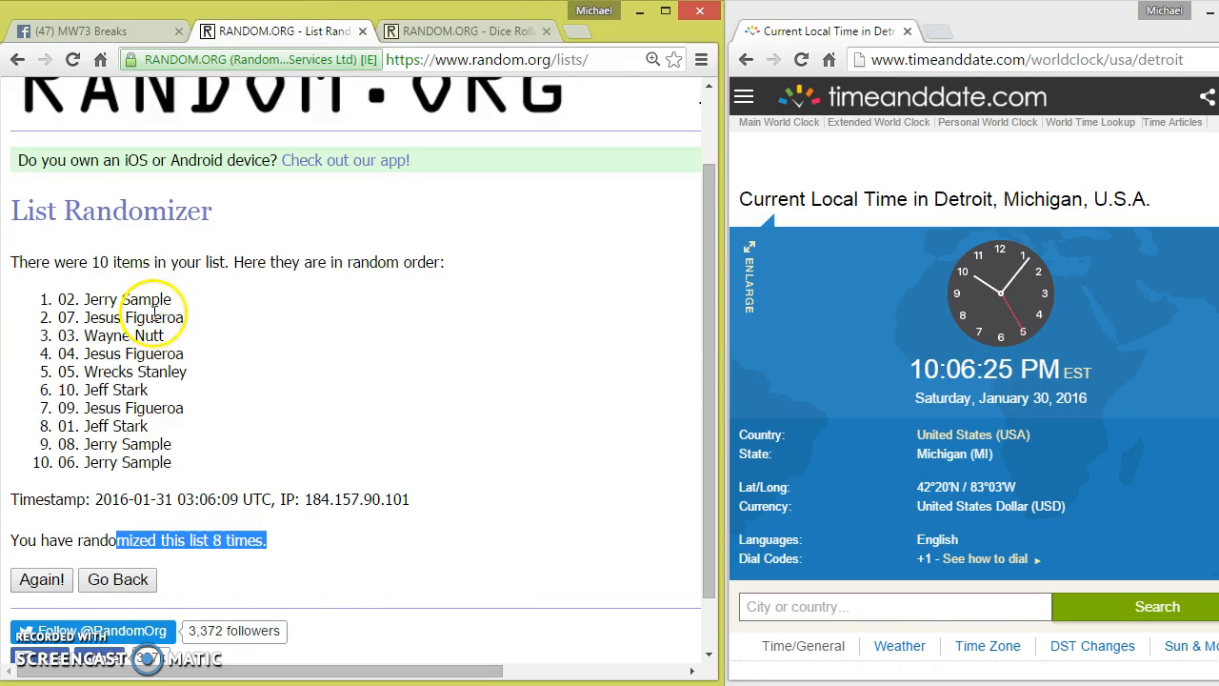
{"action": "mouse_move", "coordinate": [131, 92]}
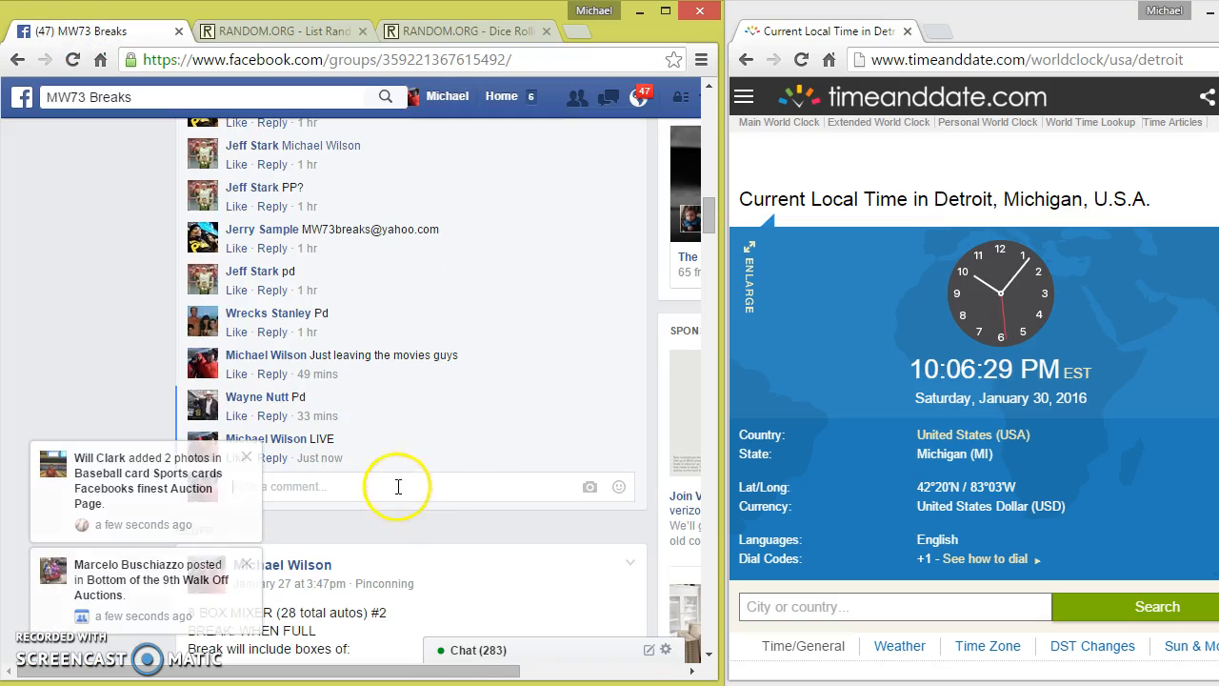
{"action": "type", "text": "DO"}
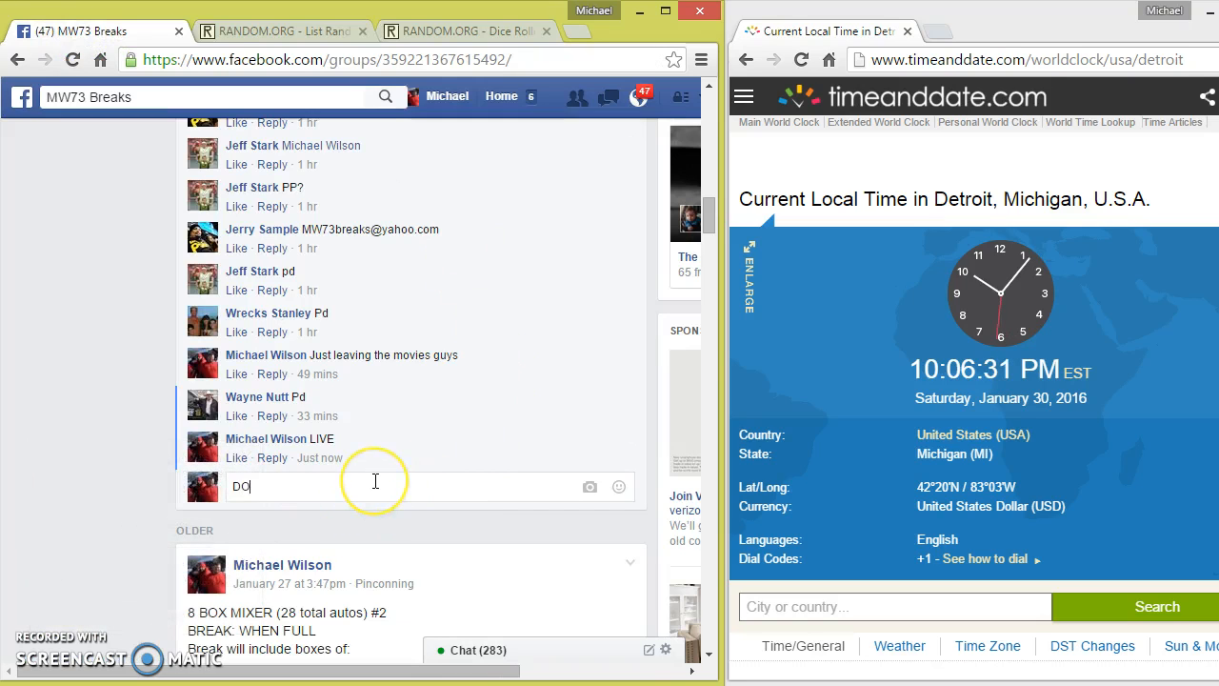